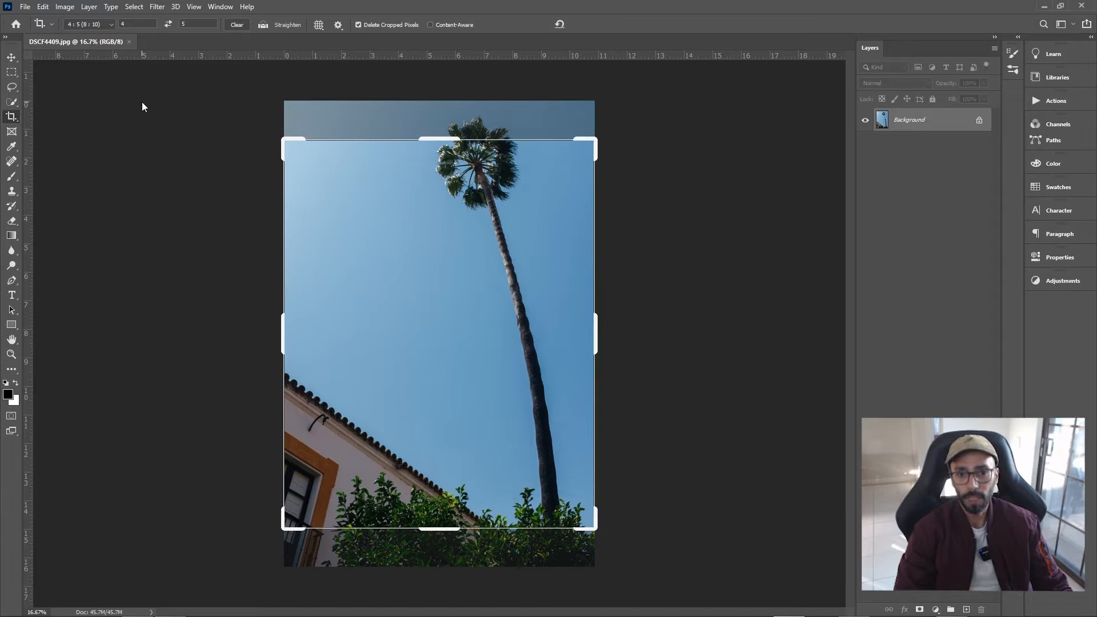
{"action": "mouse_move", "coordinate": [406, 169]}
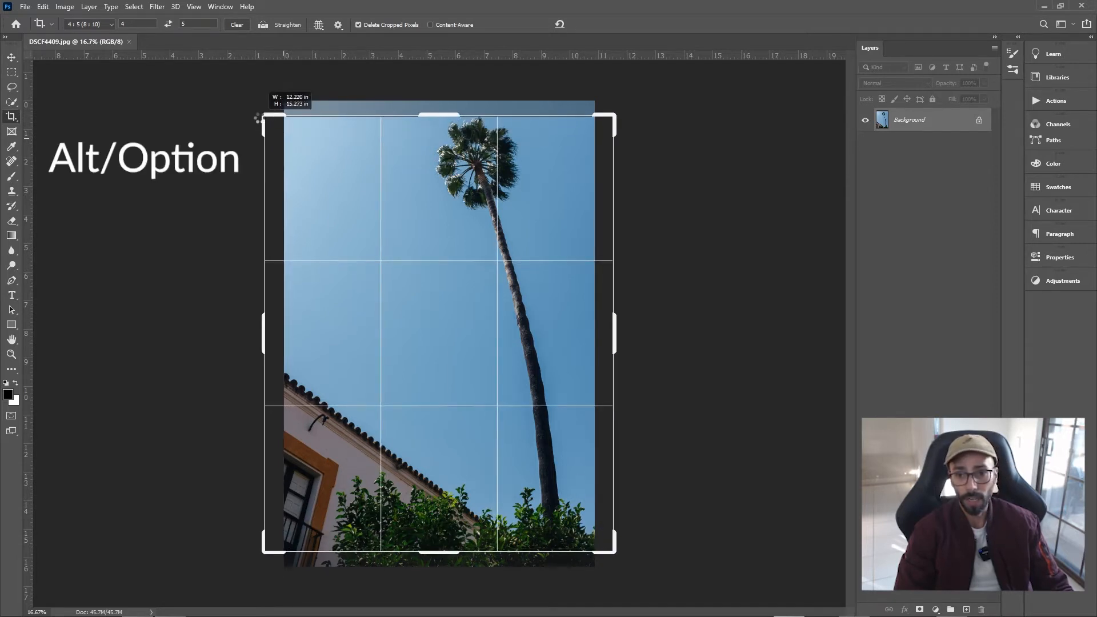
- Try a 1:1 square crop expanded past the photo edges, then undo it
{"action": "left_click_drag", "start_coordinate": [261, 118], "coordinate": [254, 104]}
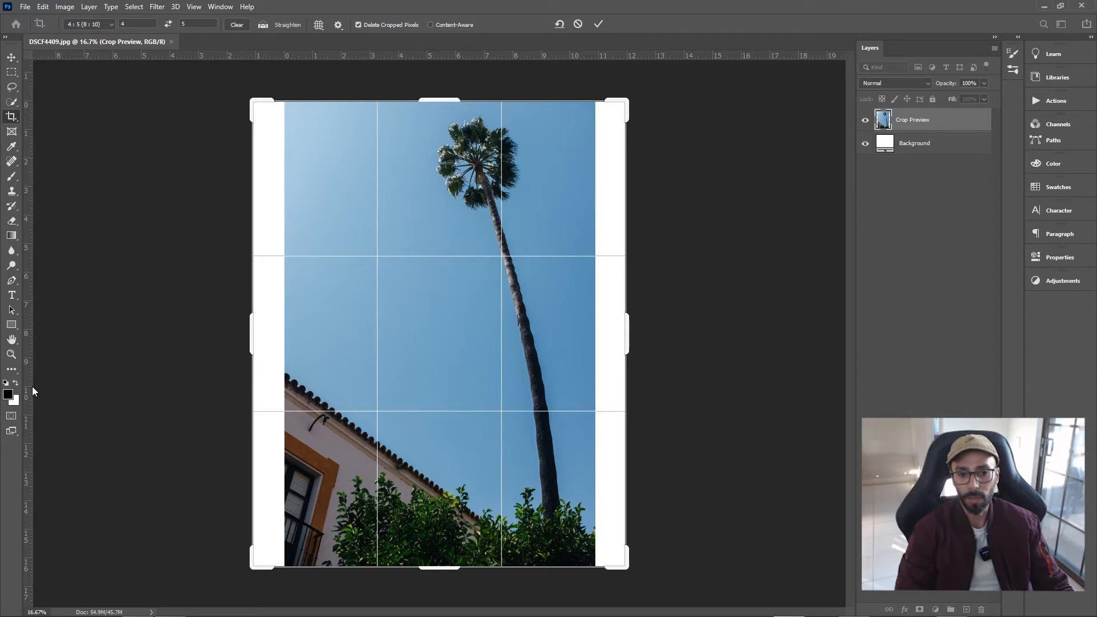
{"action": "mouse_move", "coordinate": [90, 336]}
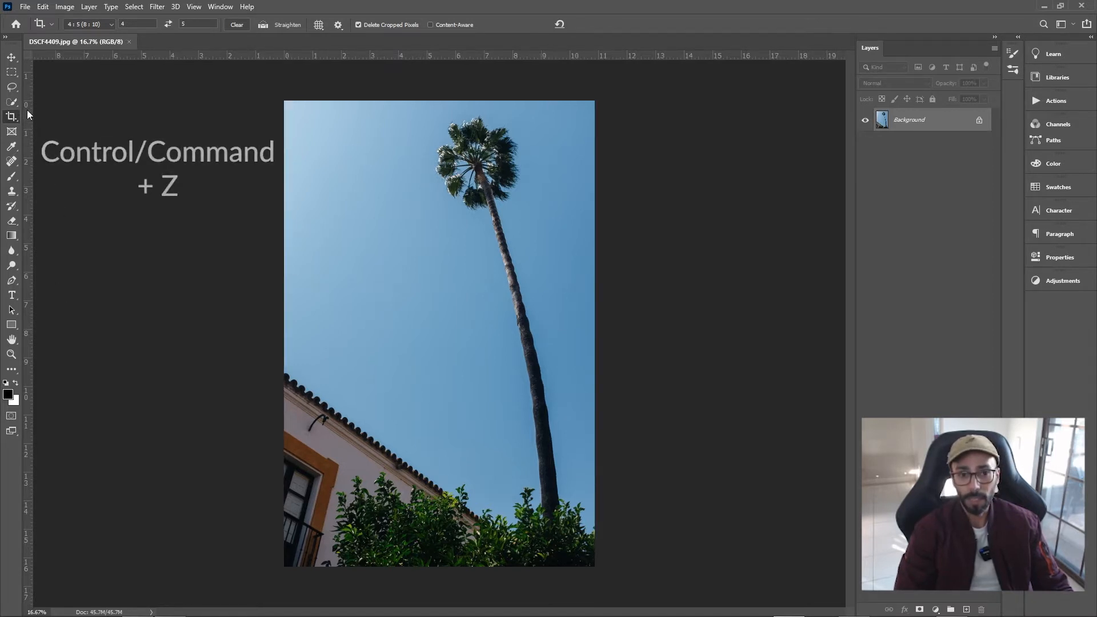
{"action": "left_click", "coordinate": [88, 24]}
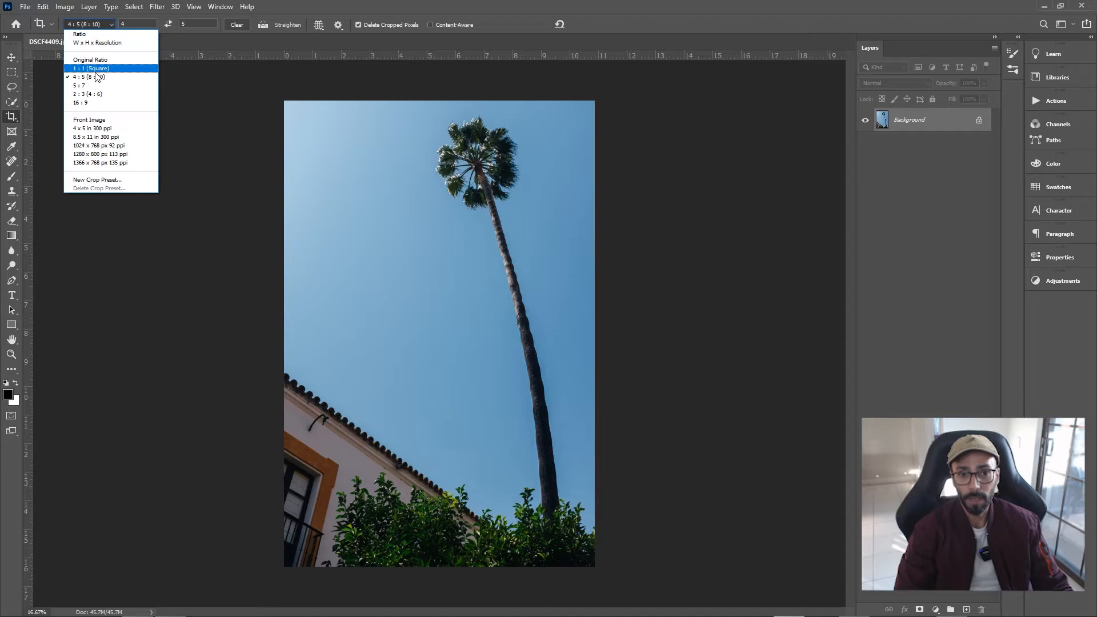
{"action": "left_click", "coordinate": [90, 68]}
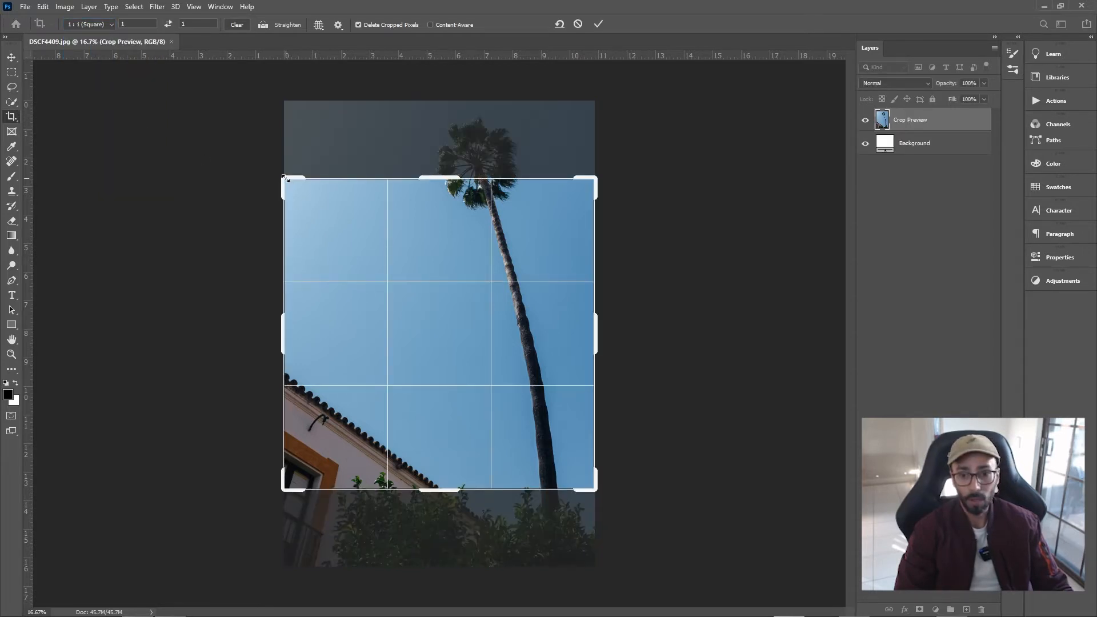
{"action": "left_click_drag", "start_coordinate": [285, 178], "coordinate": [208, 103]}
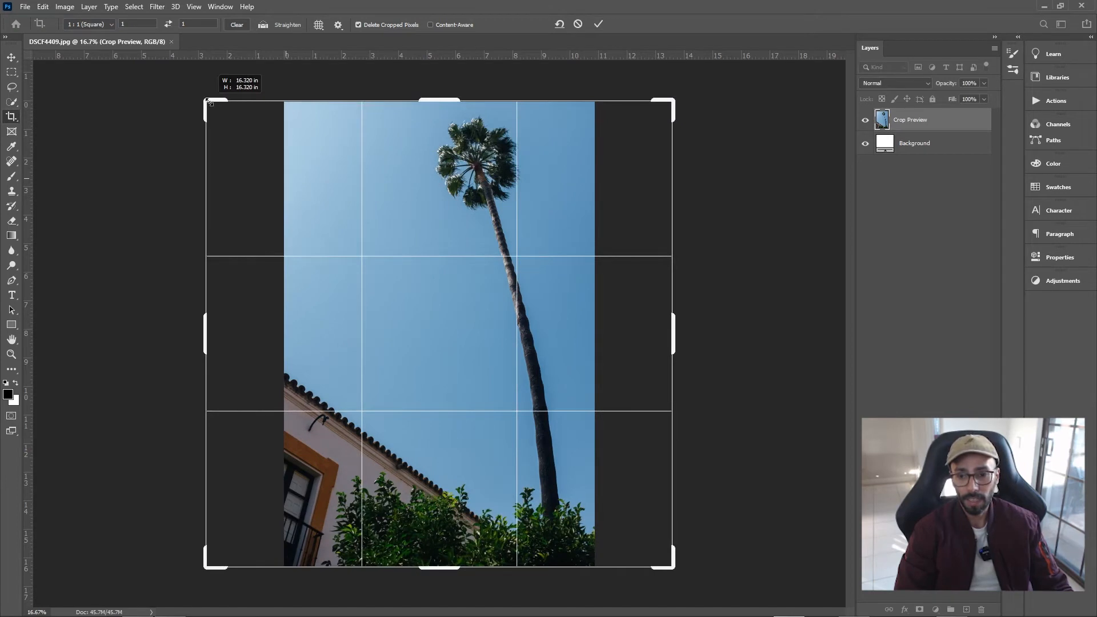
{"action": "left_click", "coordinate": [597, 24]}
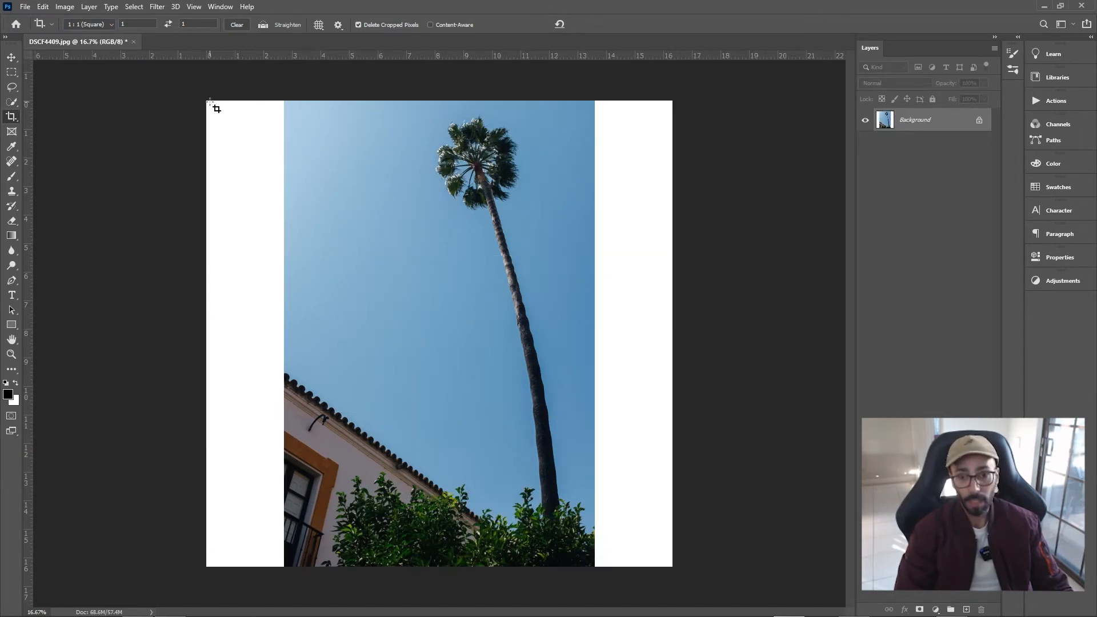
{"action": "key", "text": "Enter"}
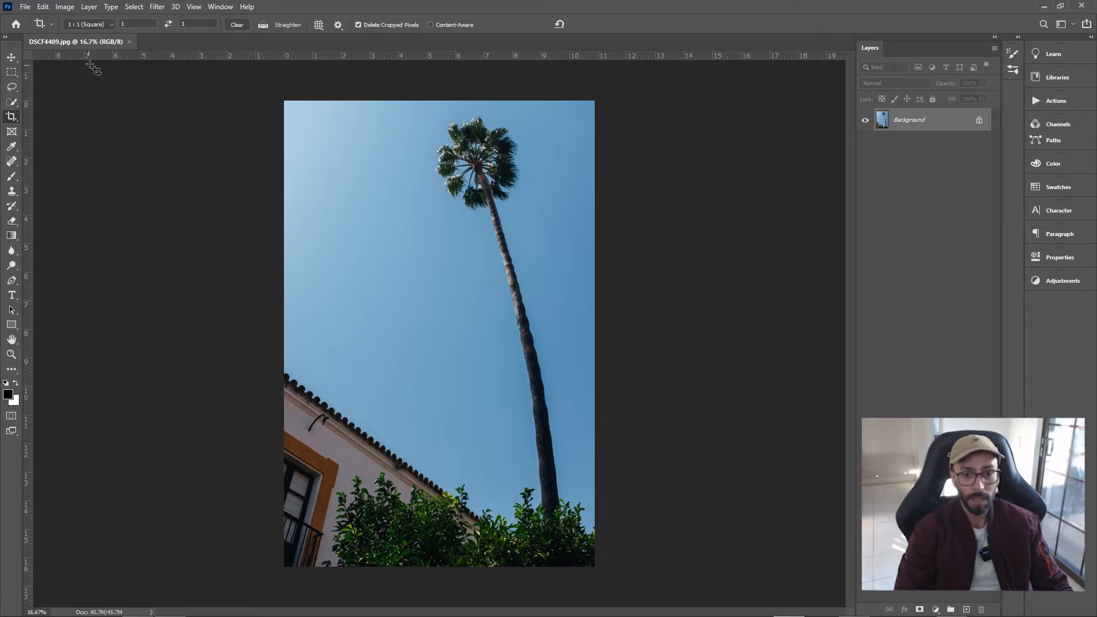
- Expand a 4:5 crop beyond every photo edge to add a white border, and commit it
{"action": "left_click", "coordinate": [90, 24]}
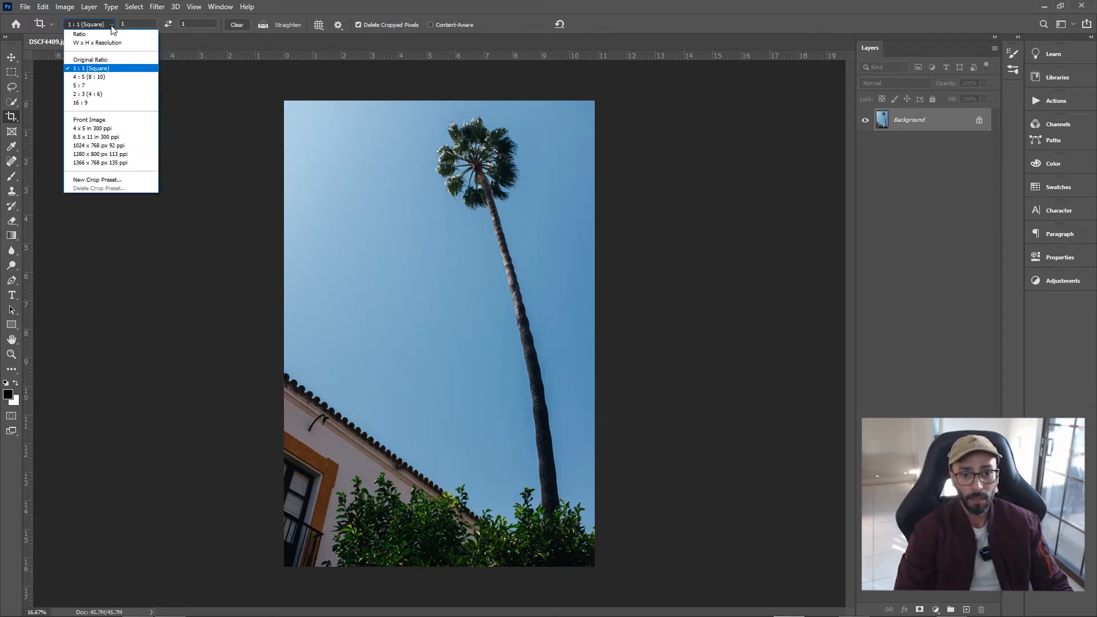
{"action": "left_click", "coordinate": [88, 77]}
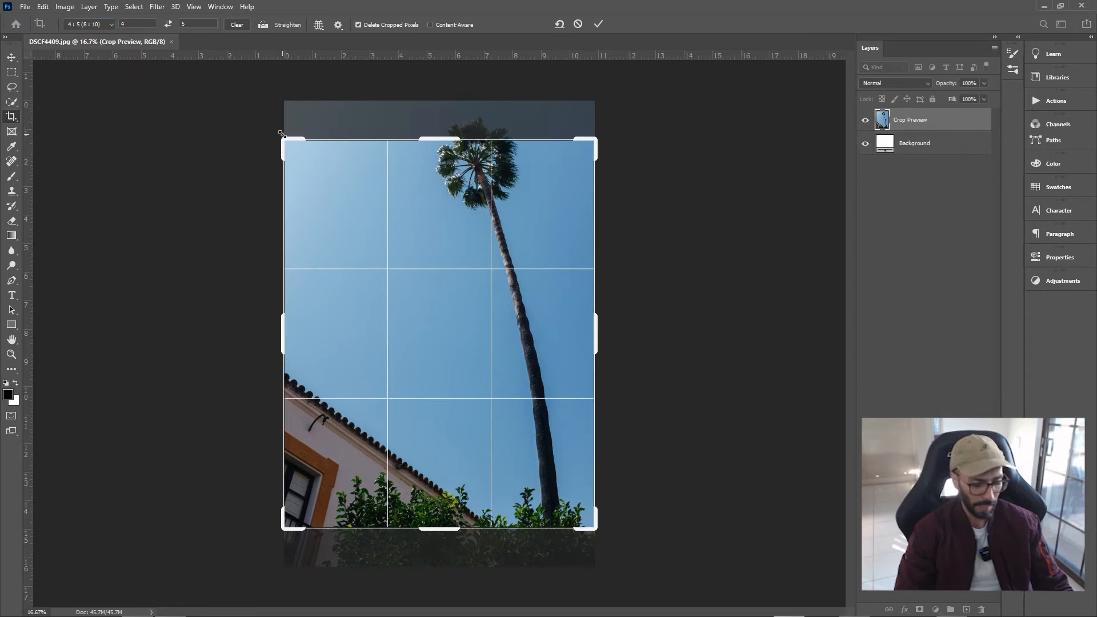
{"action": "left_click_drag", "start_coordinate": [281, 132], "coordinate": [233, 78]}
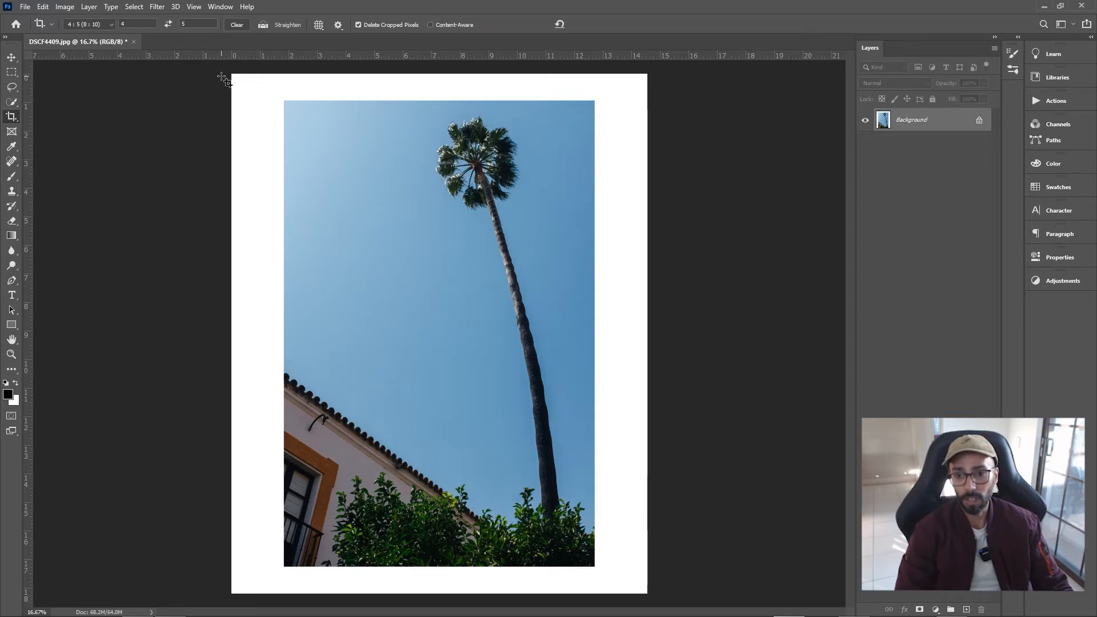
{"action": "mouse_move", "coordinate": [69, 174]}
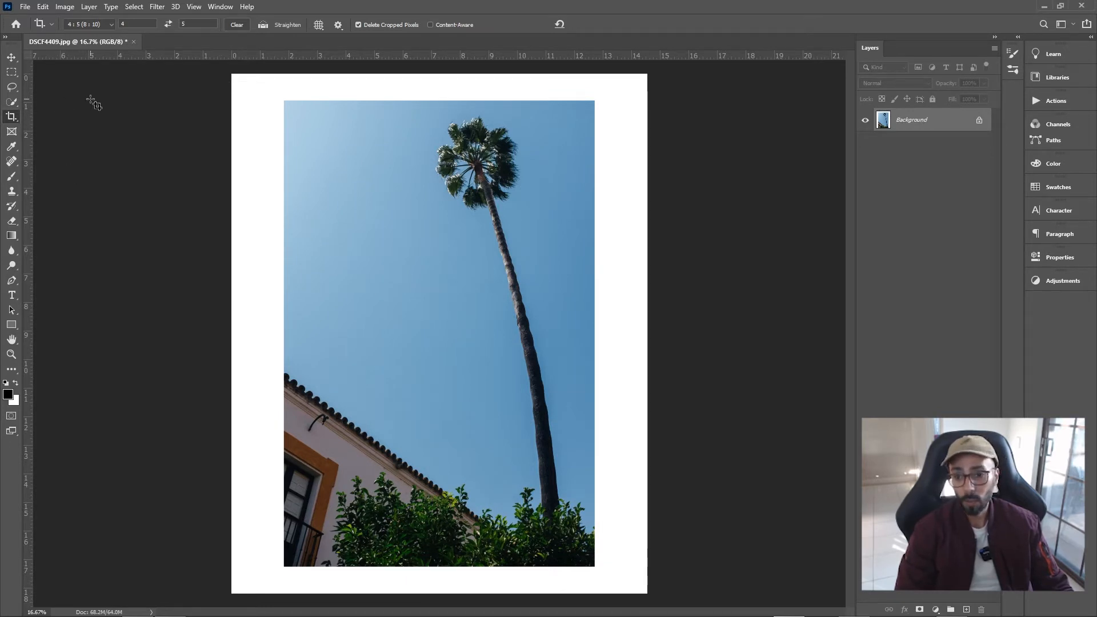
{"action": "left_click", "coordinate": [25, 7]}
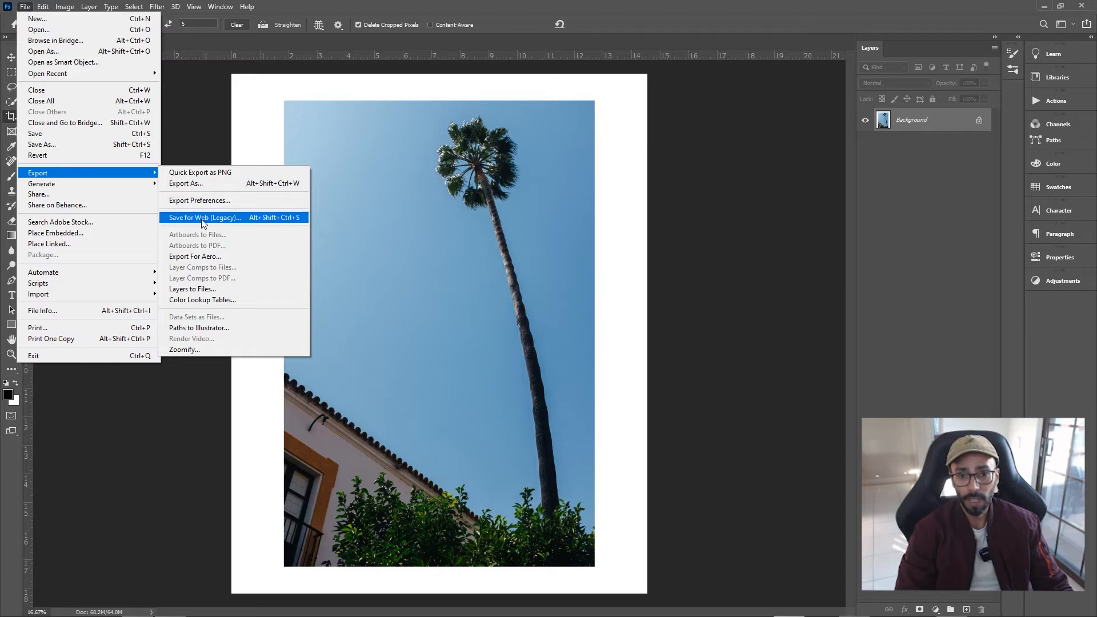
- In Save for Web (Legacy), set Maximum JPEG quality and a 1080 × 1350 pixel size
{"action": "left_click", "coordinate": [205, 217]}
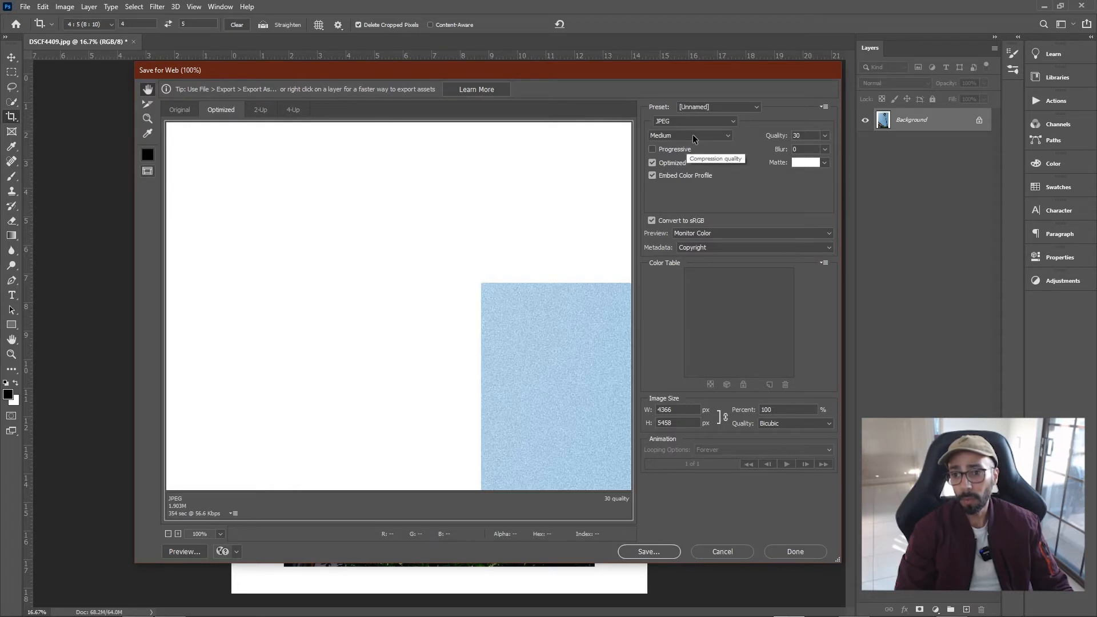
{"action": "left_click", "coordinate": [690, 135]}
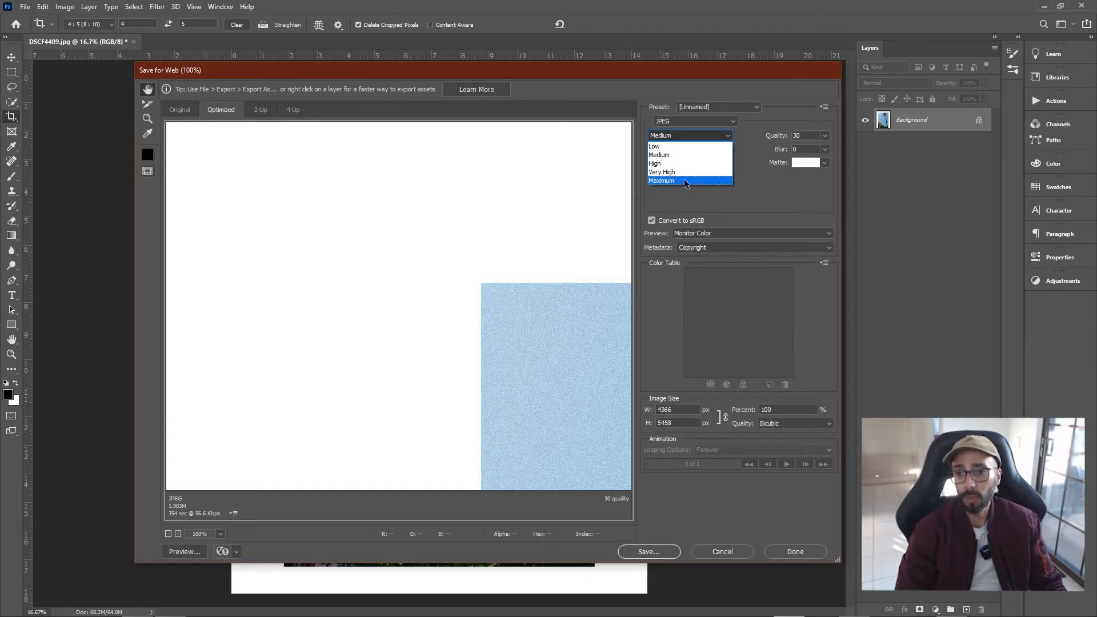
{"action": "left_click", "coordinate": [661, 181]}
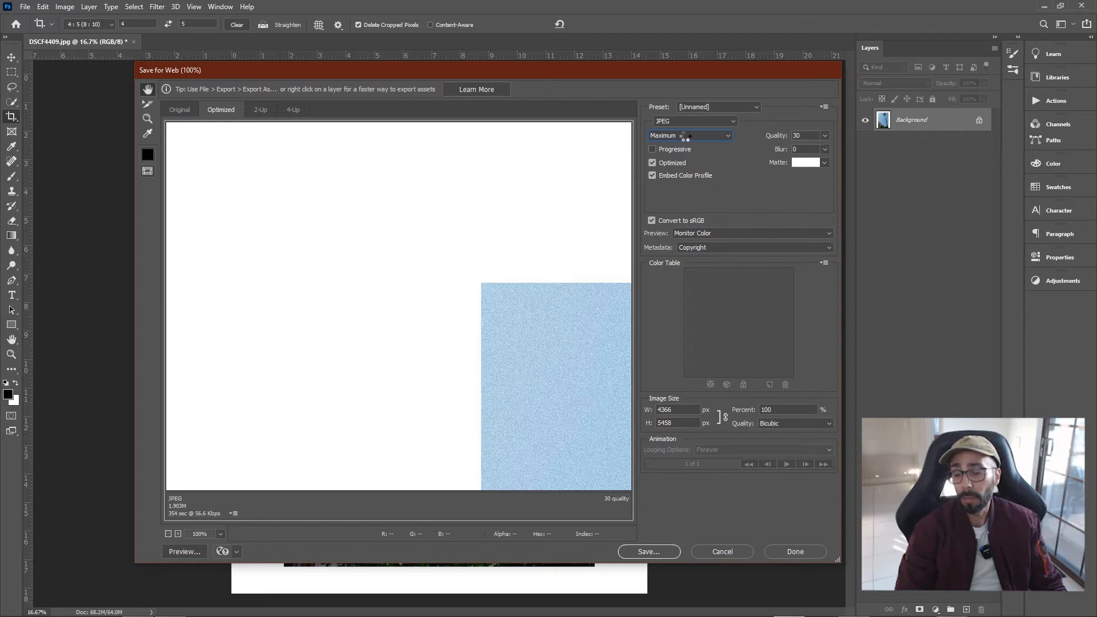
{"action": "left_click", "coordinate": [804, 135]}
{"action": "type", "text": "1080"}
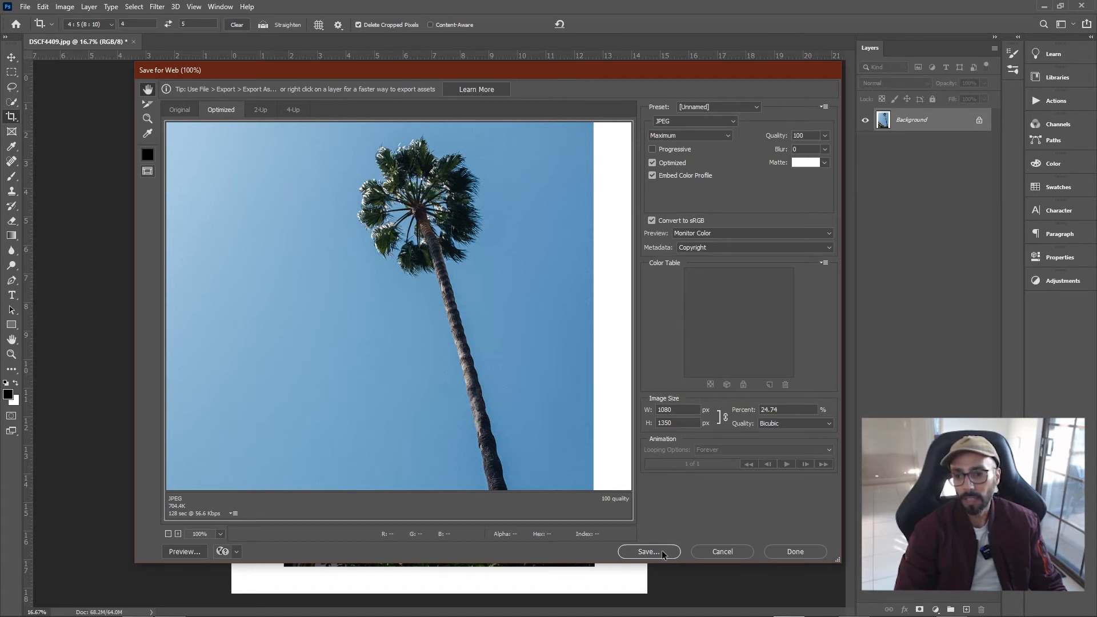
- Save the JPEG into the Edited Photo folder, replacing the existing DSCF4409.jpg
{"action": "left_click", "coordinate": [647, 550]}
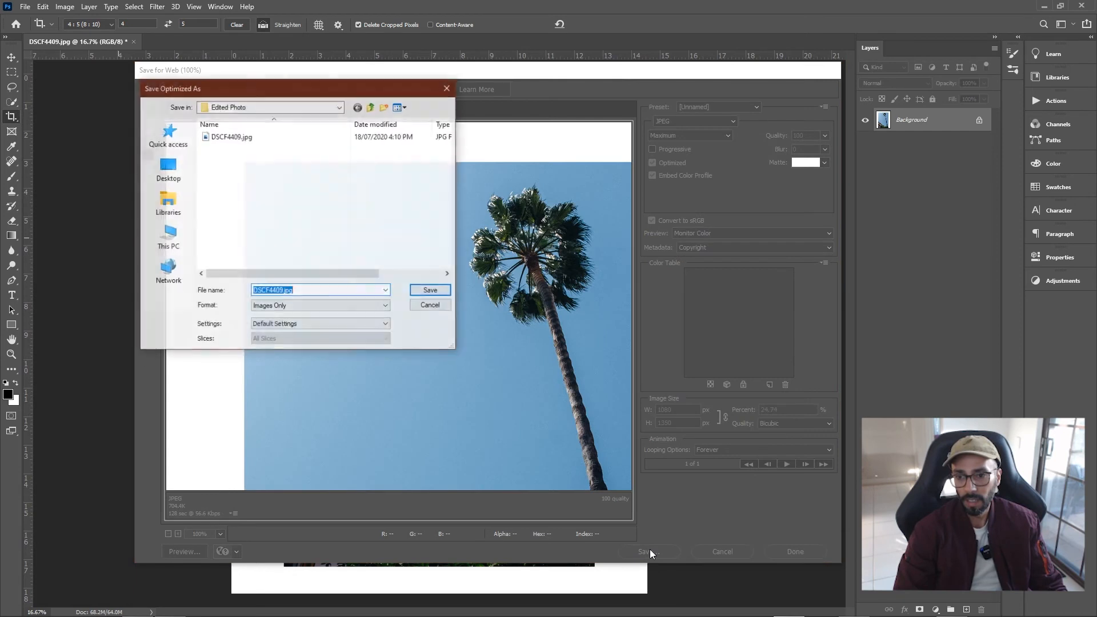
{"action": "mouse_move", "coordinate": [231, 135]}
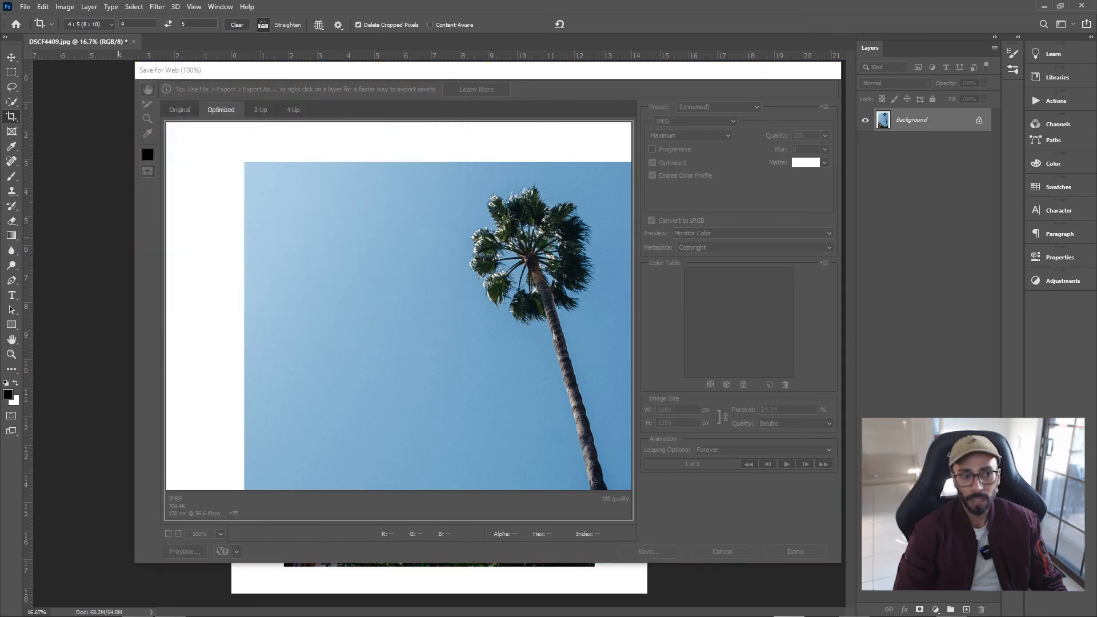
{"action": "left_click", "coordinate": [647, 550]}
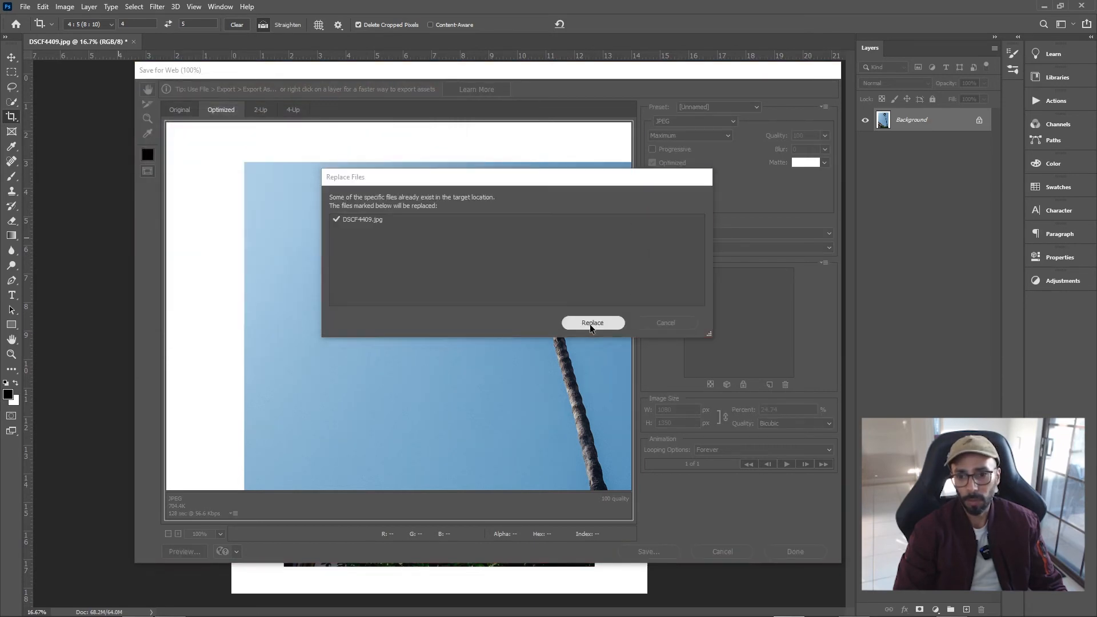
{"action": "left_click", "coordinate": [592, 322]}
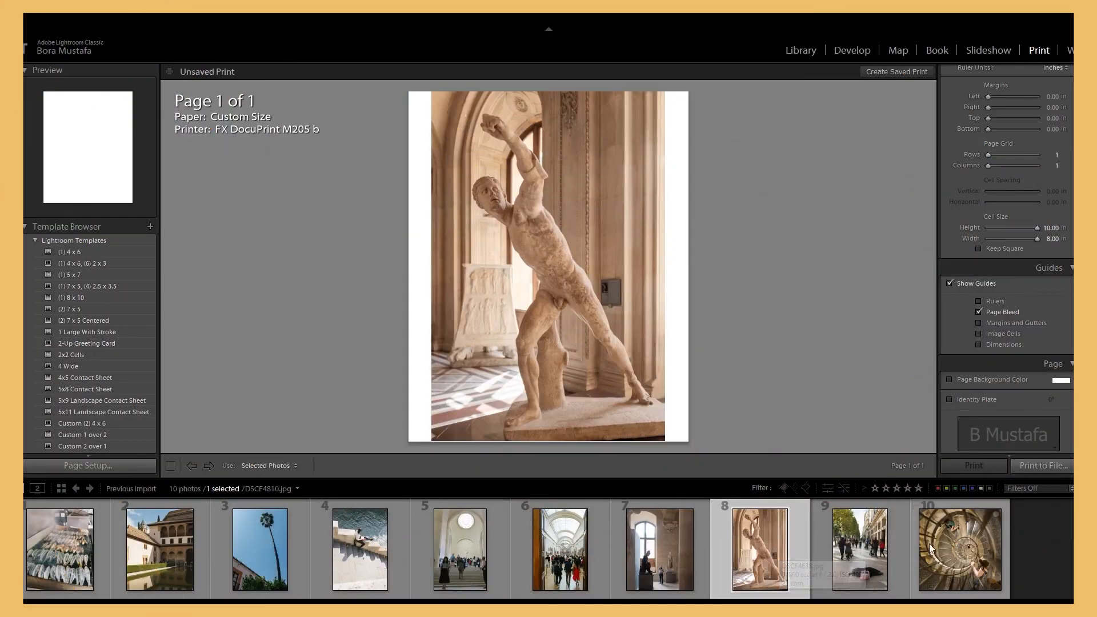
- Select the gallery photo and set Print Job output to JPEG File at 300 ppi
{"action": "left_click", "coordinate": [959, 548]}
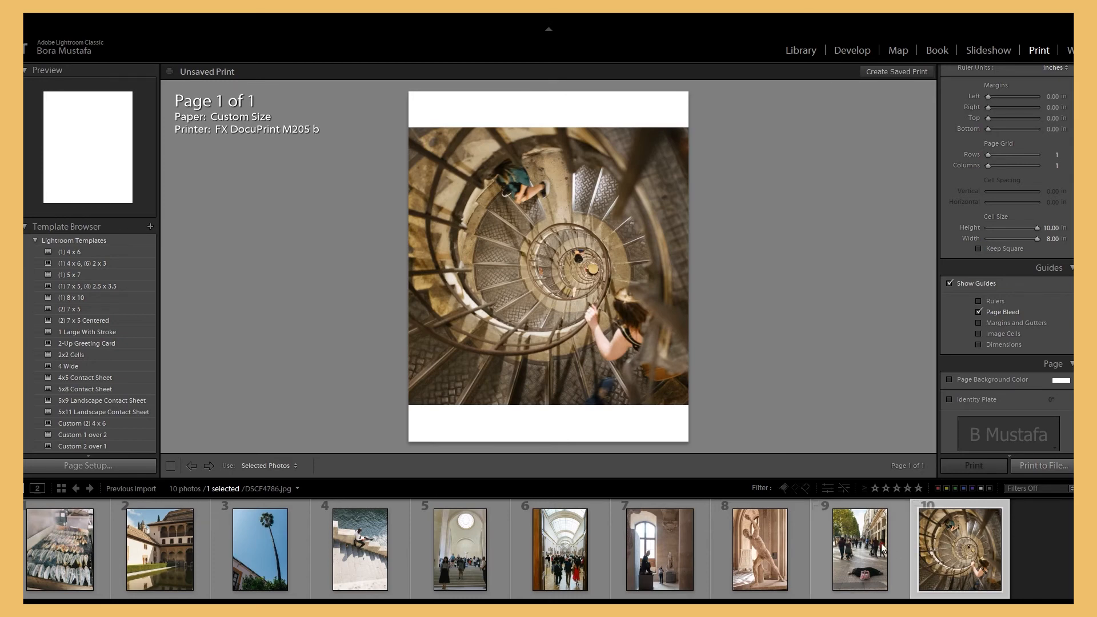
{"action": "mouse_move", "coordinate": [867, 549]}
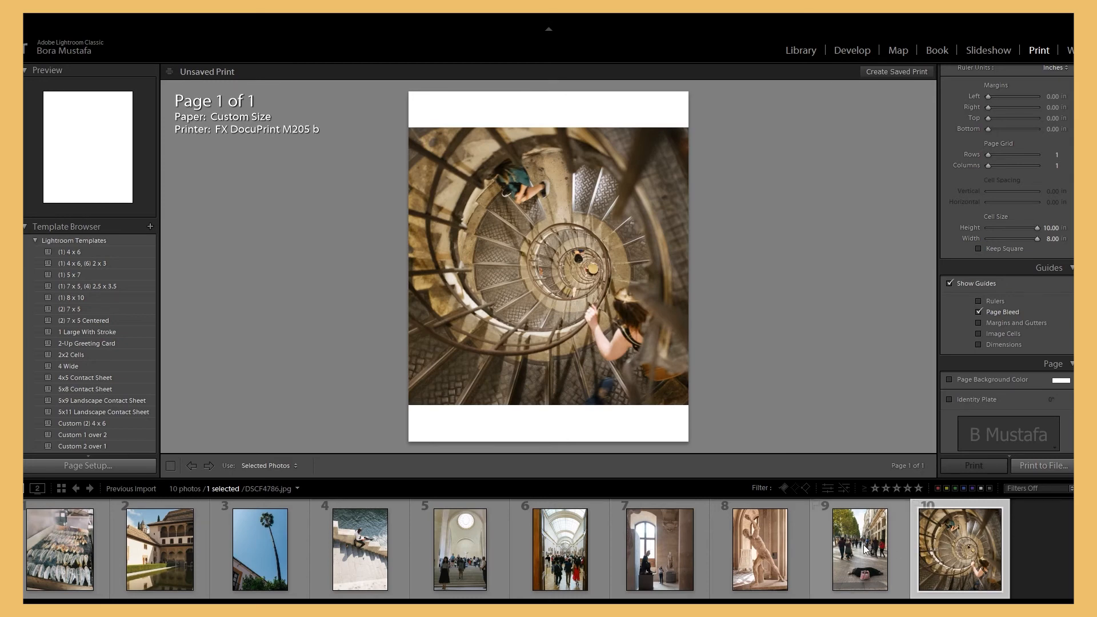
{"action": "left_click", "coordinate": [859, 547]}
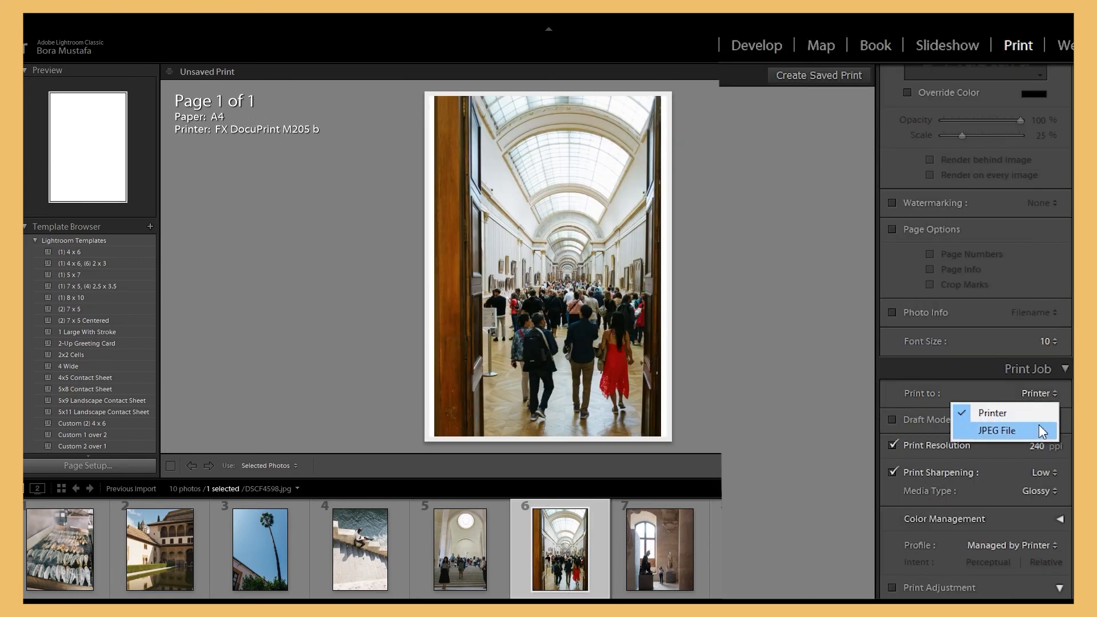
{"action": "left_click", "coordinate": [995, 431]}
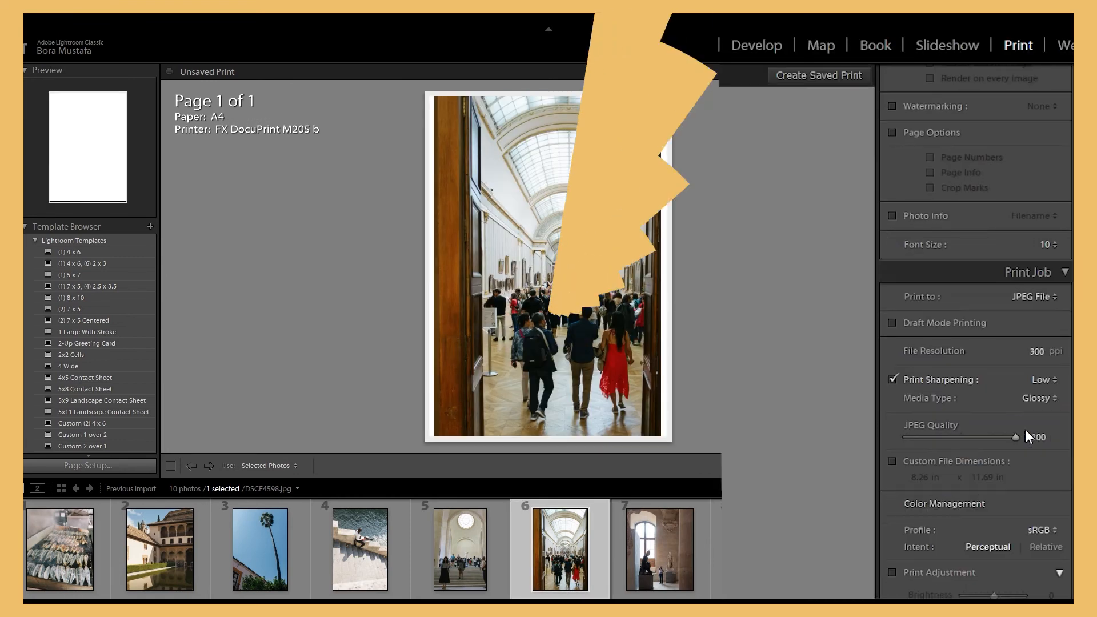